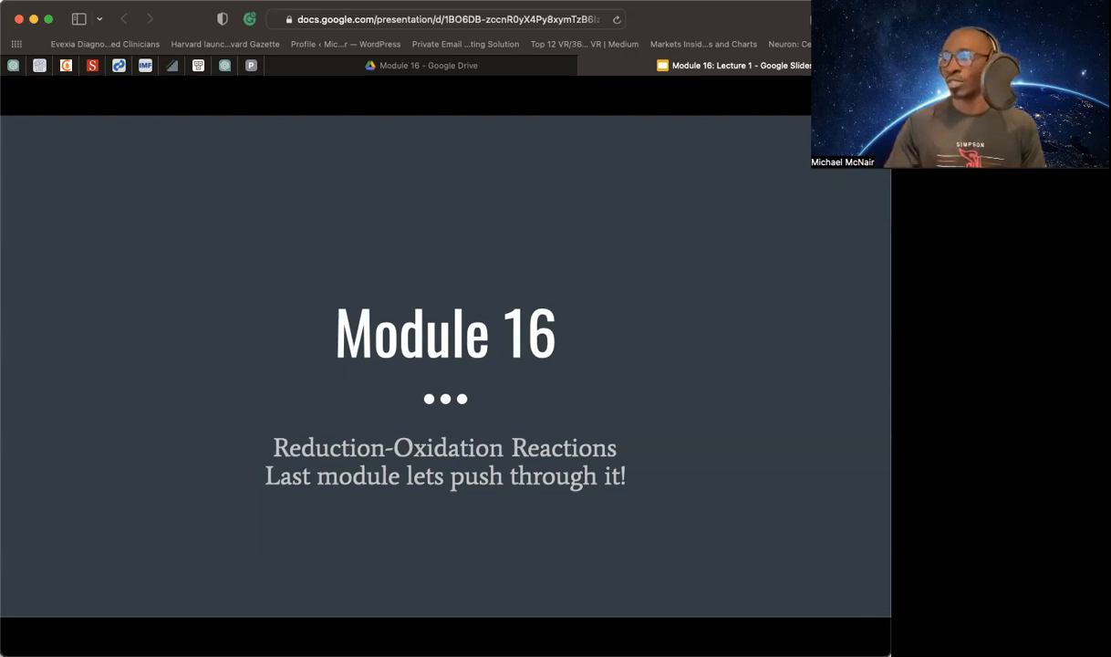
- Advance the slideshow past the redox-characteristic slide to the oxidation-number 'Rules' slide
{"action": "key", "text": "right"}
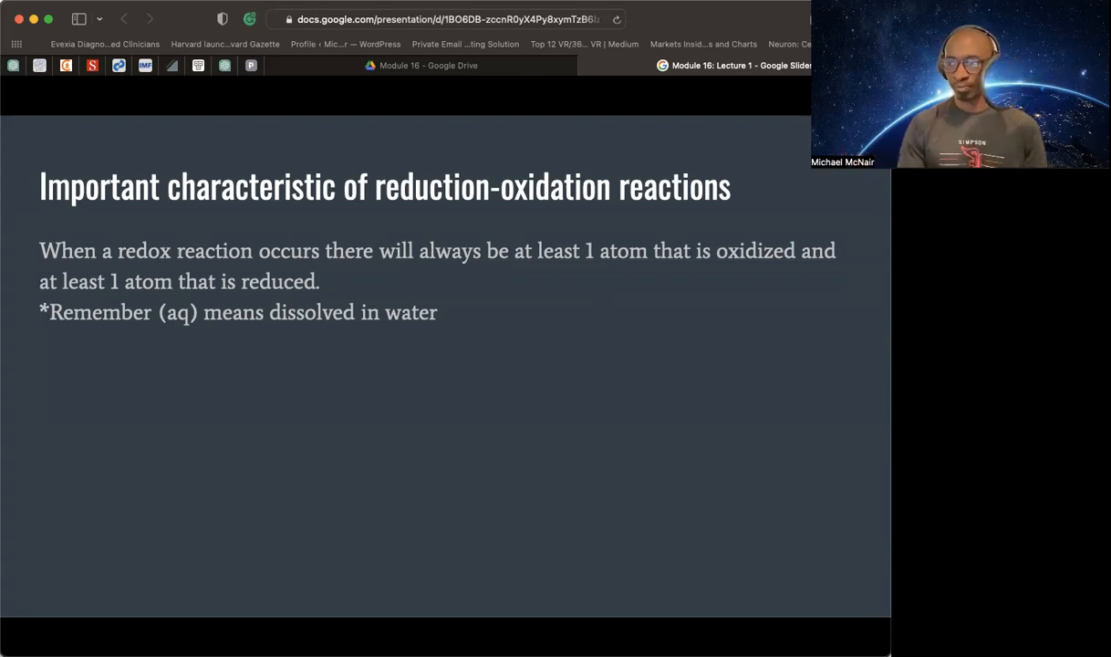
{"action": "key", "text": "right"}
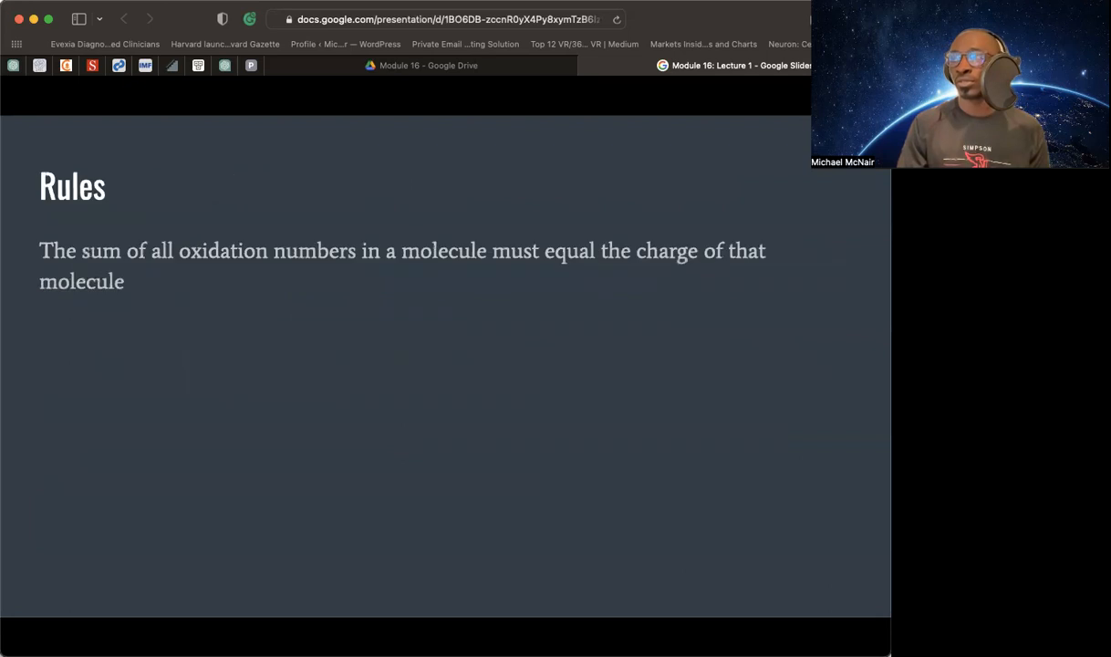
- Advance from the 'Rules' slide back to the redox-characteristic slide with its (aq) reminder
{"action": "key", "text": "right"}
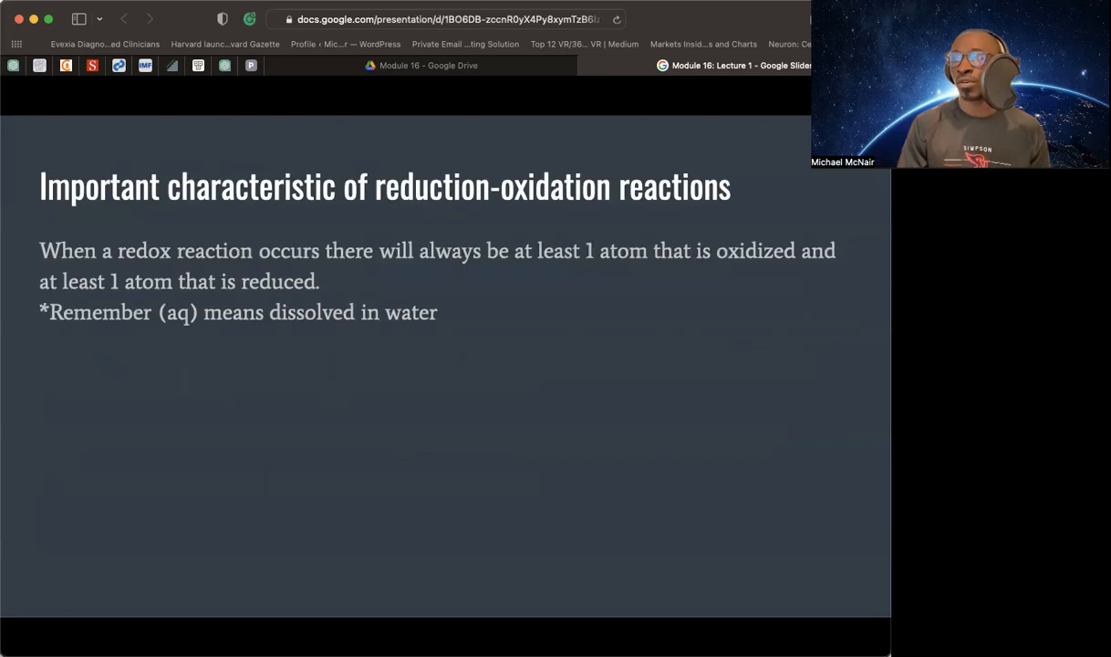